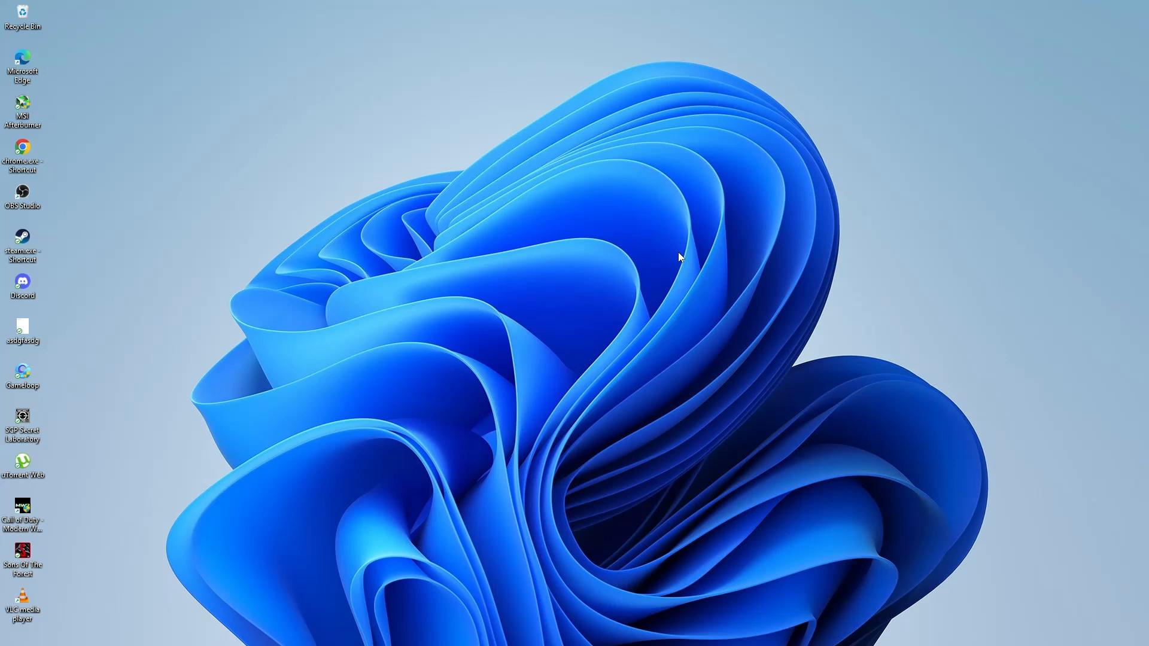
mouse_move(561, 313)
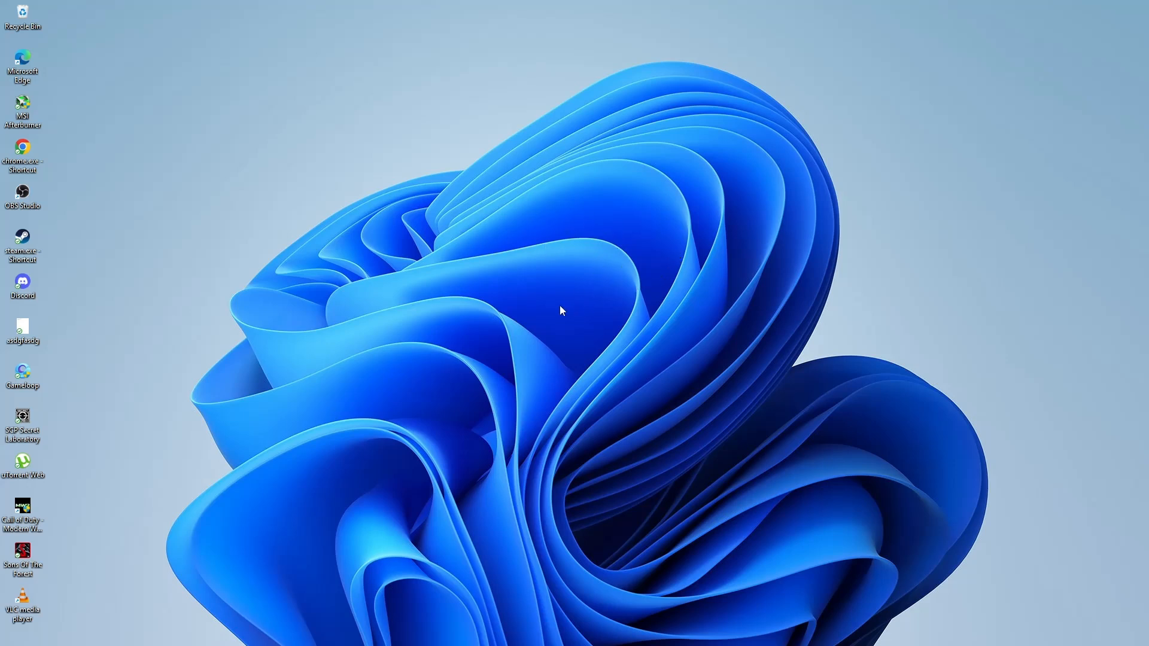
mouse_move(538, 311)
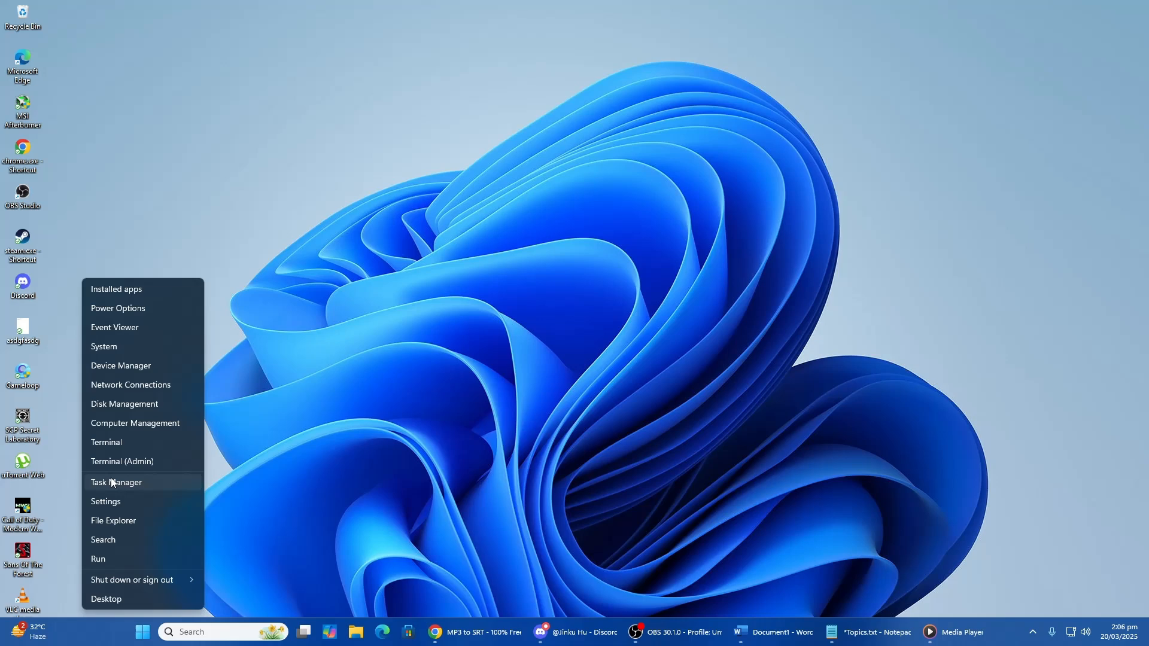
Step: Maximize Task Manager and scroll through the Processes list of apps and background processes
left_click(116, 483)
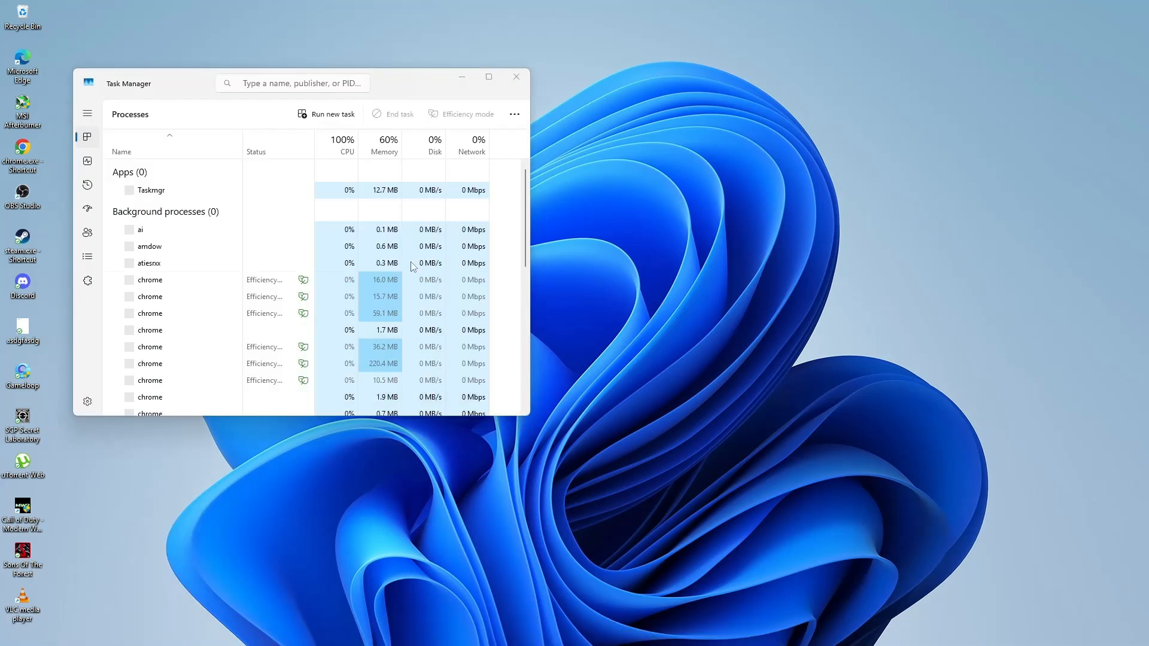
left_click(488, 76)
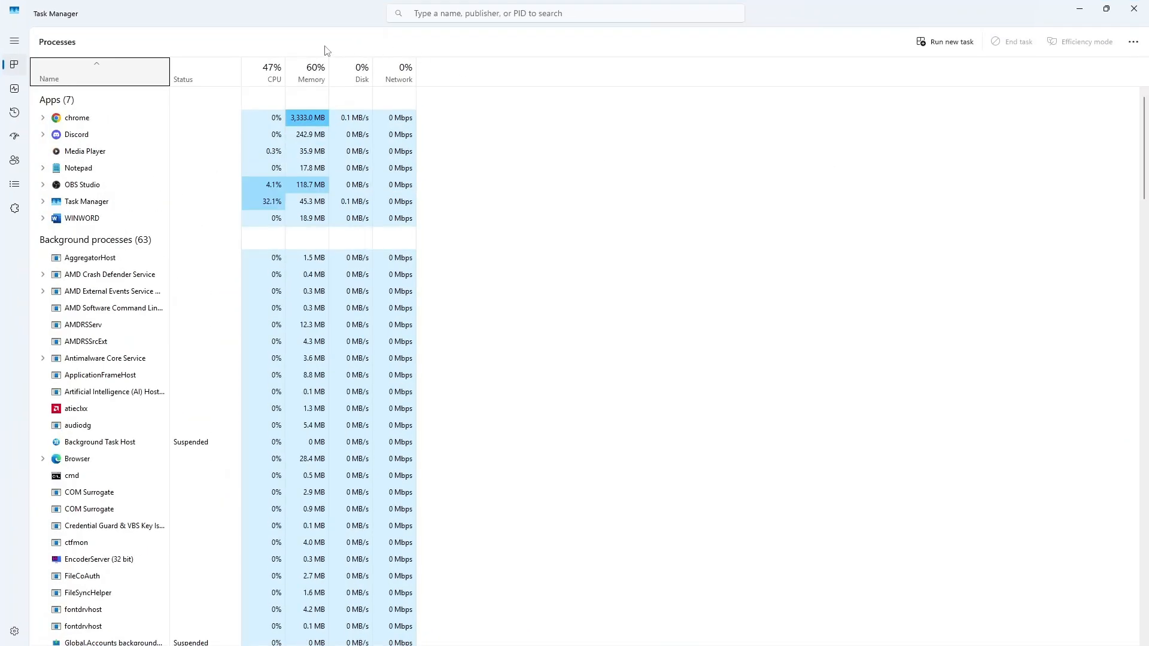
scroll("down", 3)
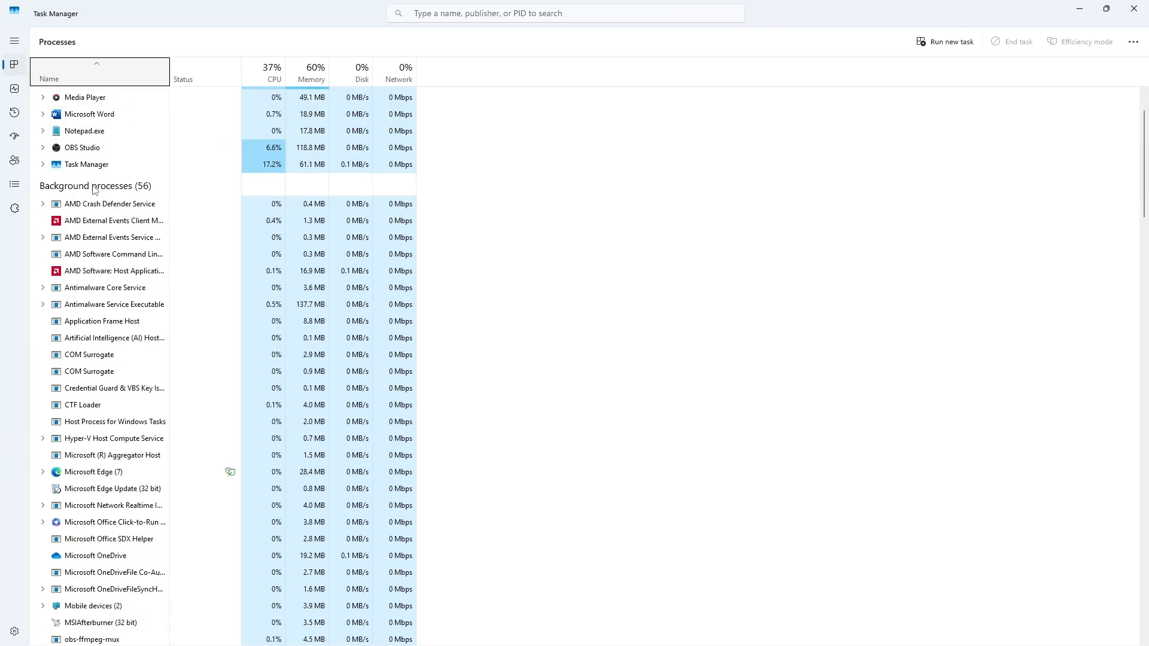
scroll("down", 3)
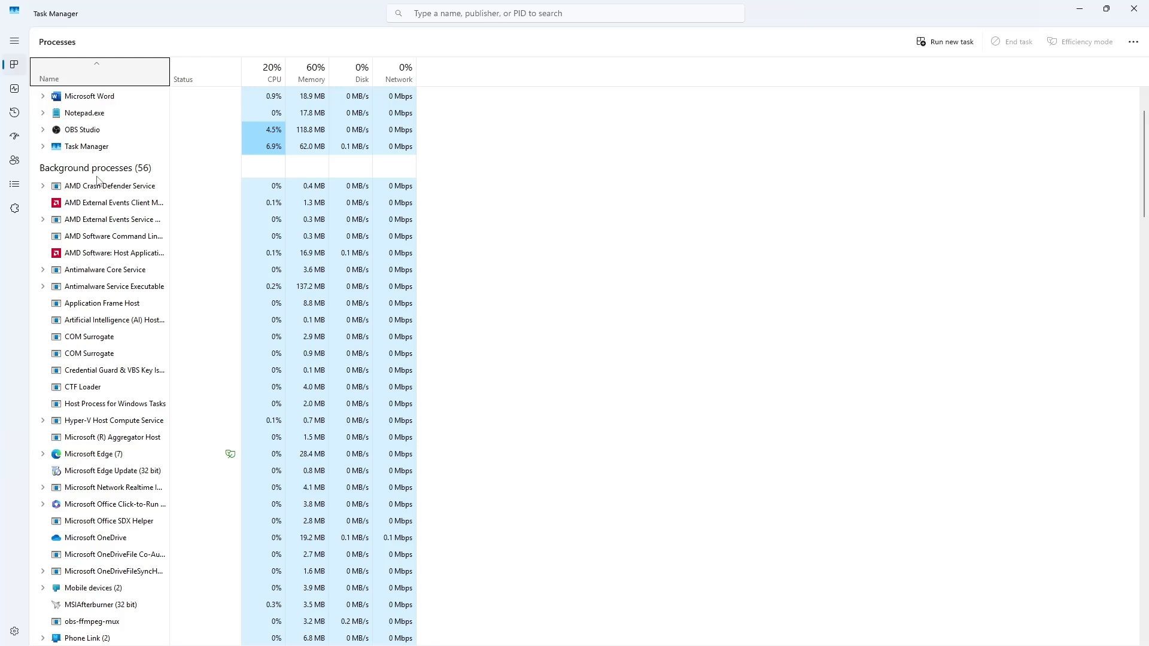
scroll("down", 3)
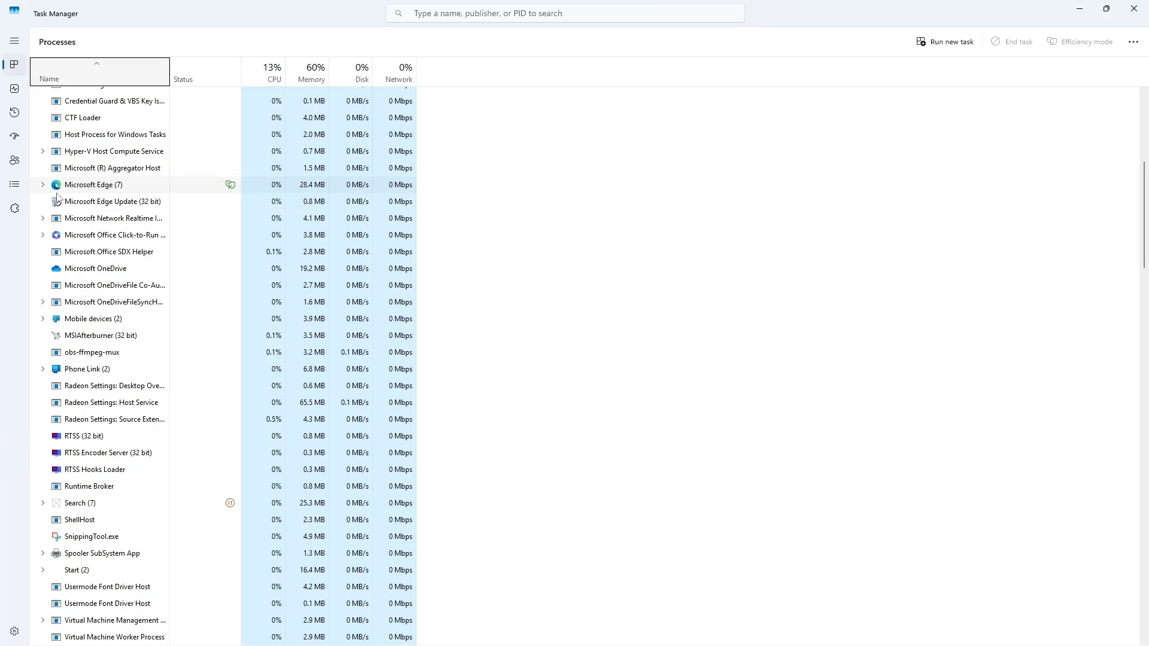
scroll("down", 3)
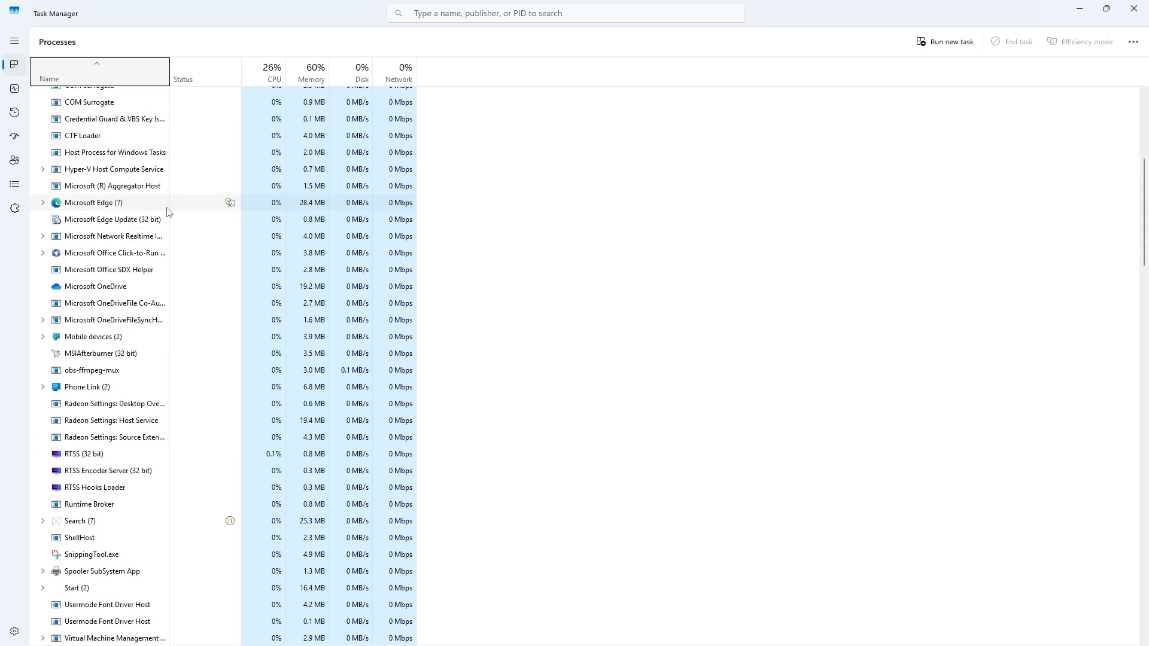
mouse_move(165, 234)
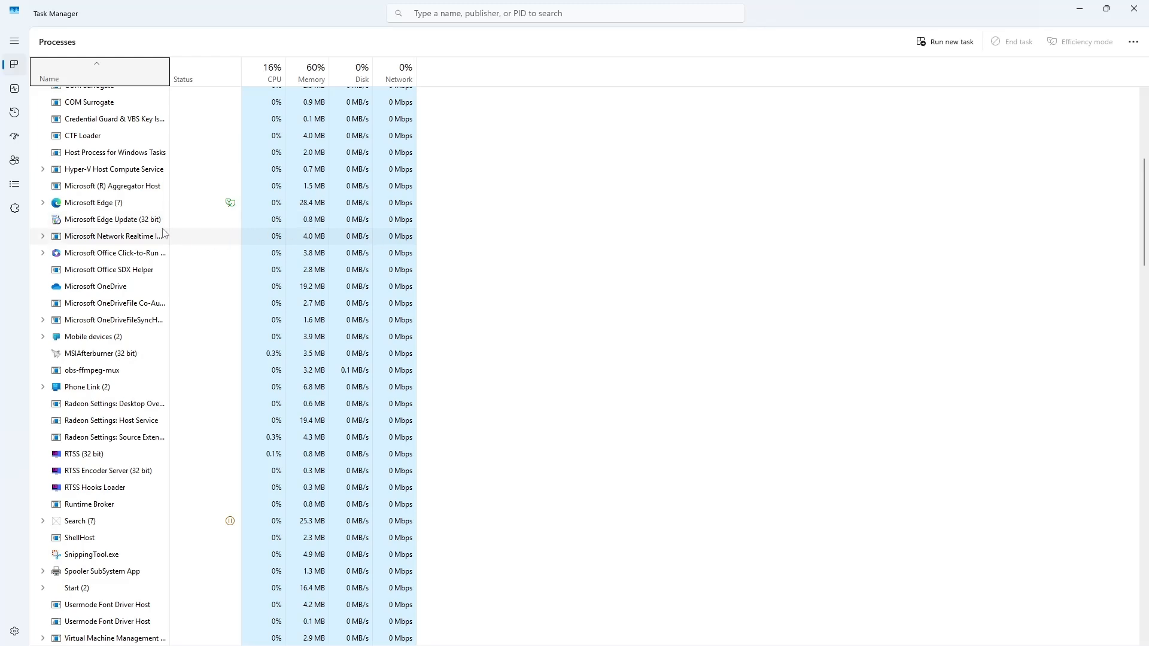
right_click(102, 236)
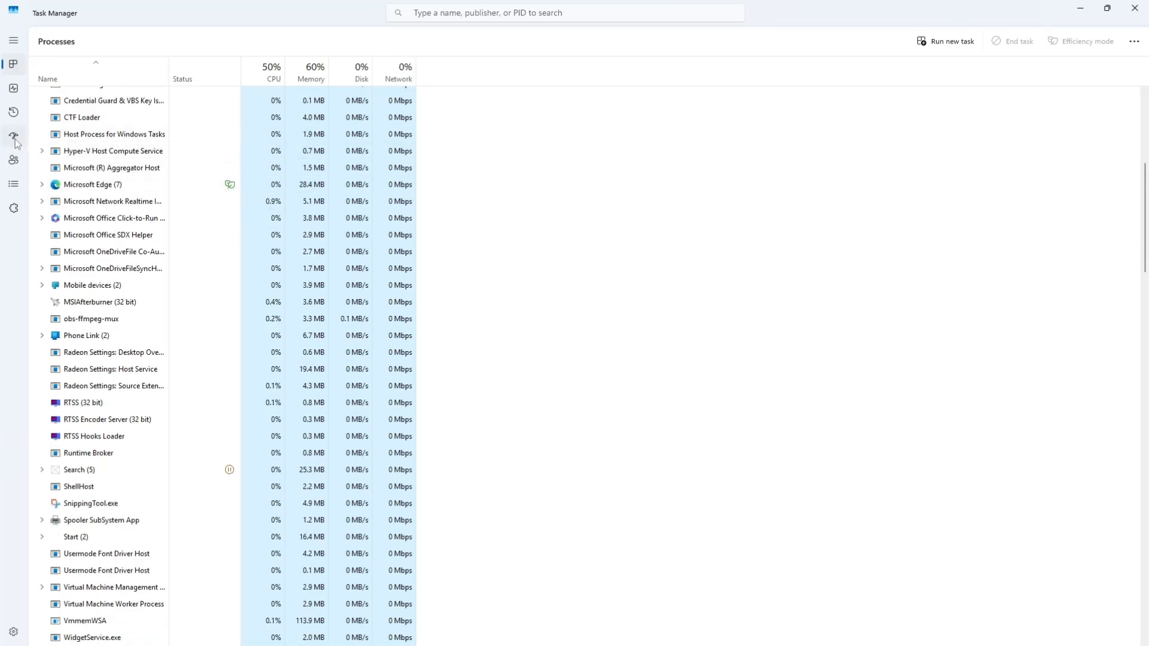
Step: Disable OneDrive in the Startup apps list
left_click(14, 138)
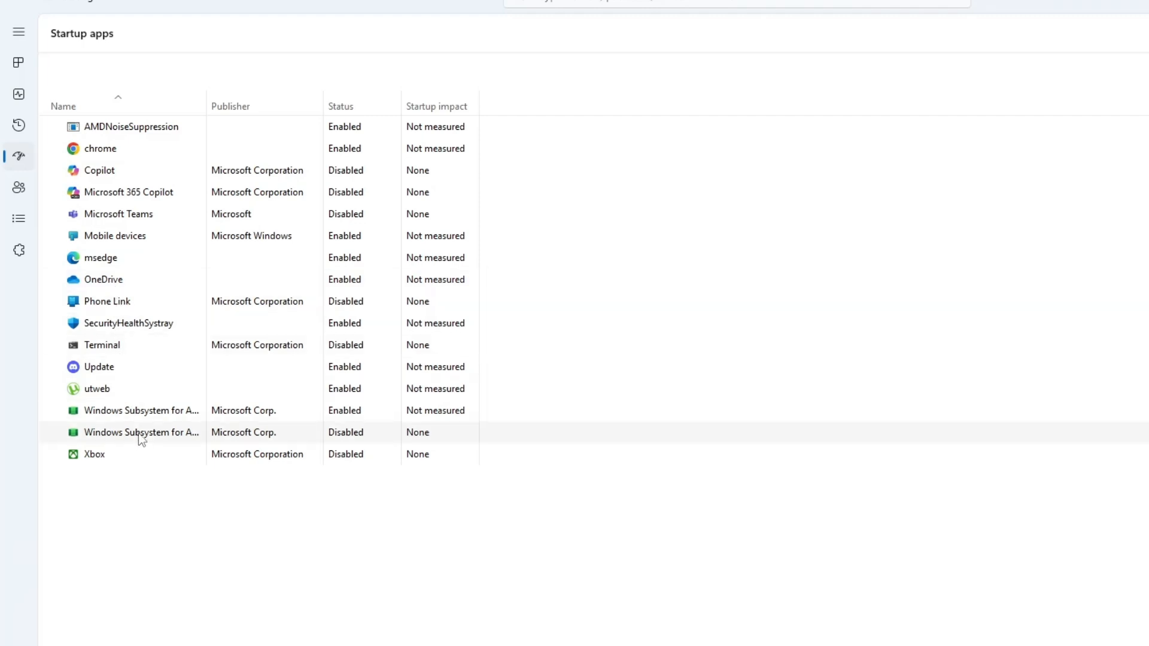
mouse_move(187, 286)
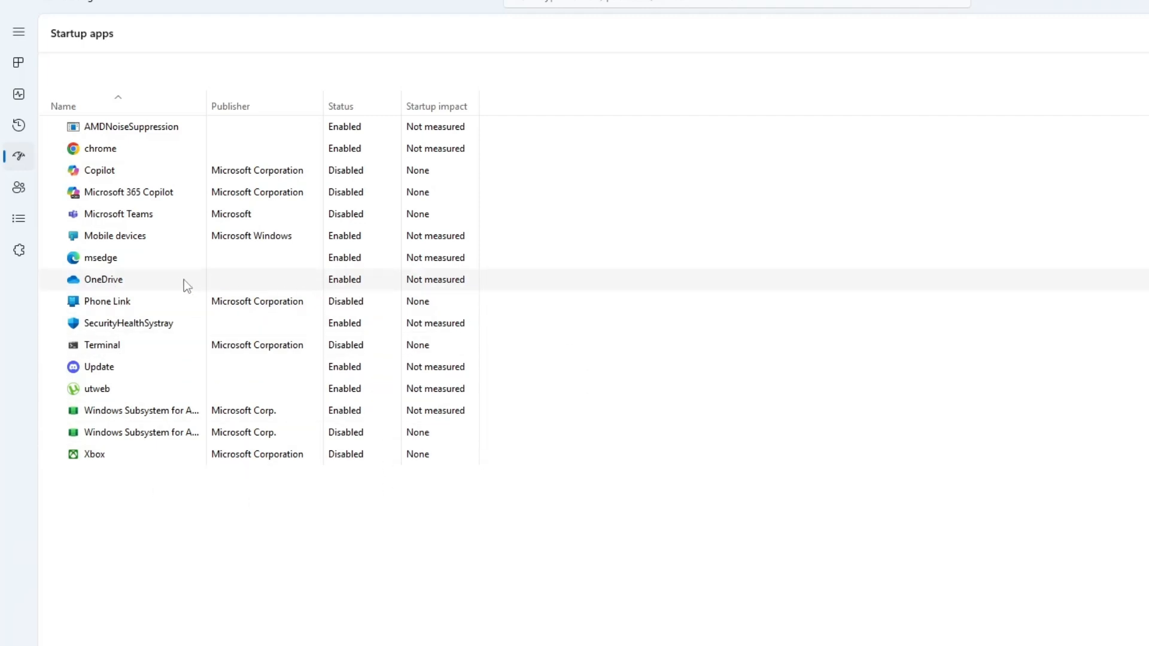
mouse_move(182, 285)
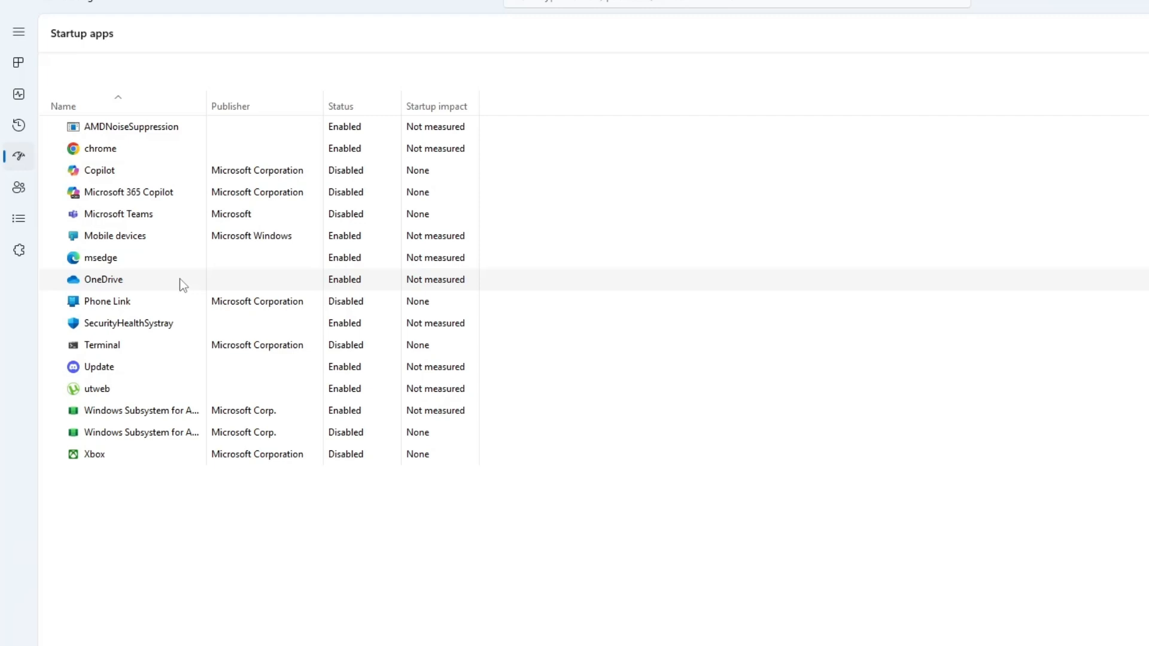
mouse_move(115, 284)
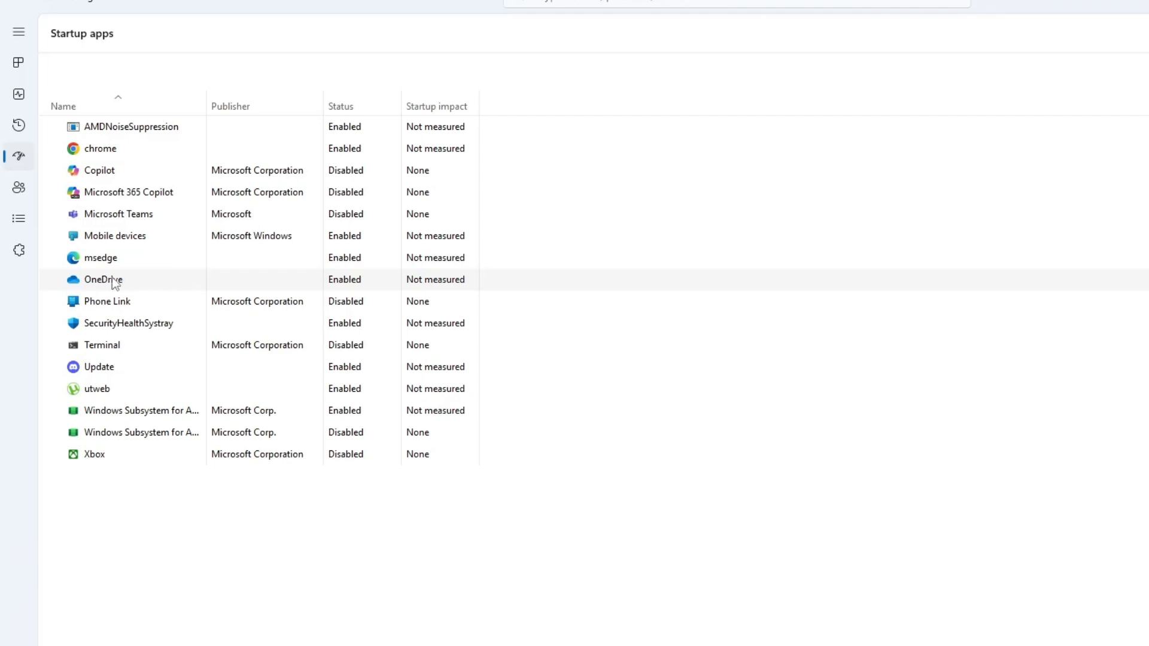
right_click(102, 280)
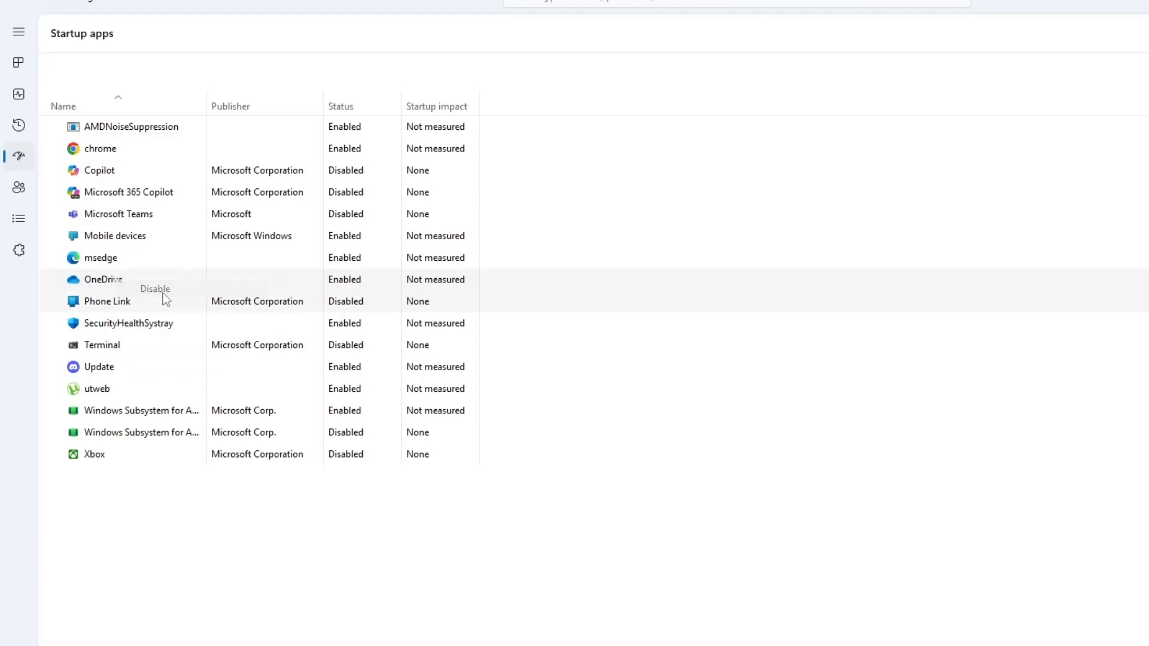
right_click(118, 213)
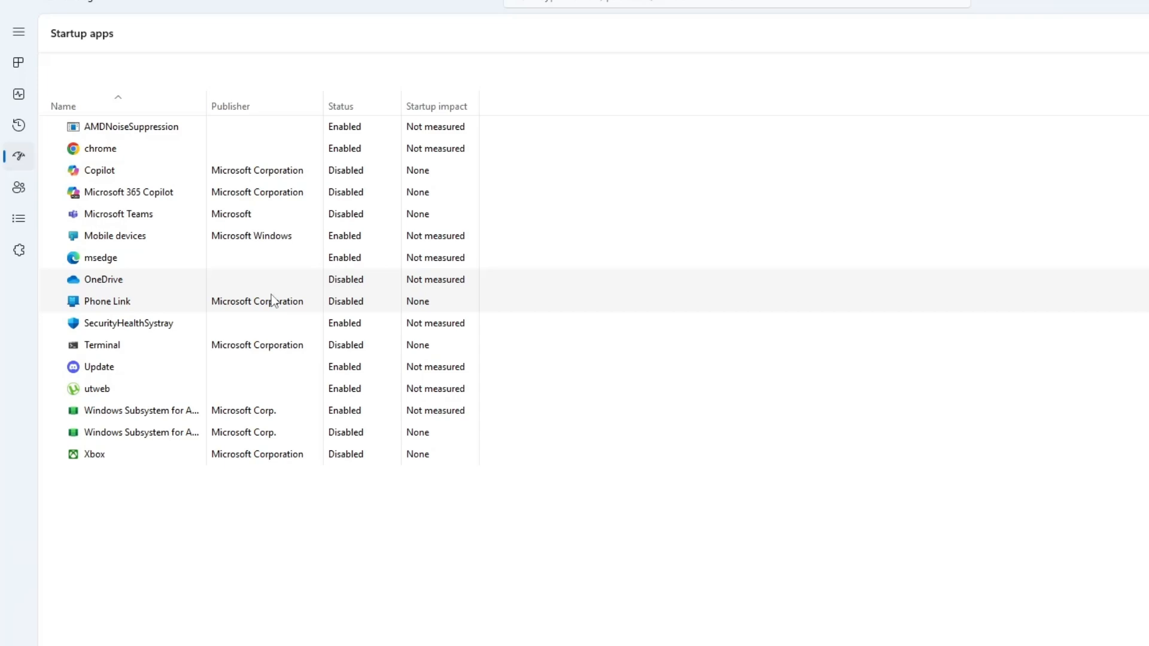
Step: Leave the Mobile devices startup entry enabled and close Task Manager
right_click(115, 236)
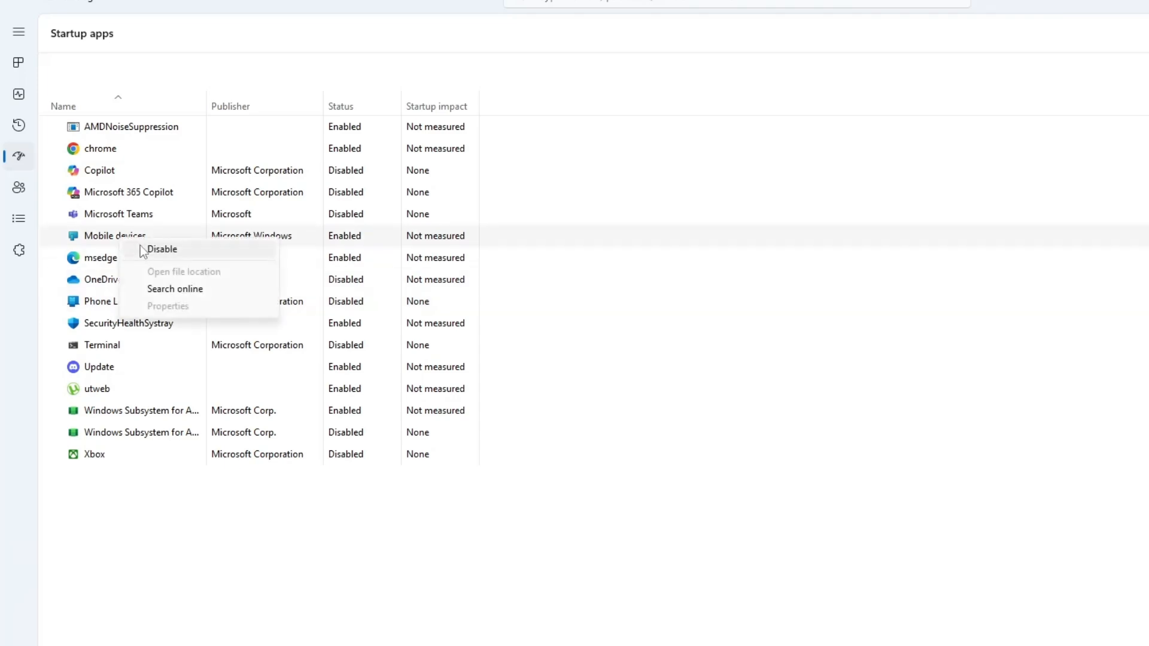
left_click(163, 249)
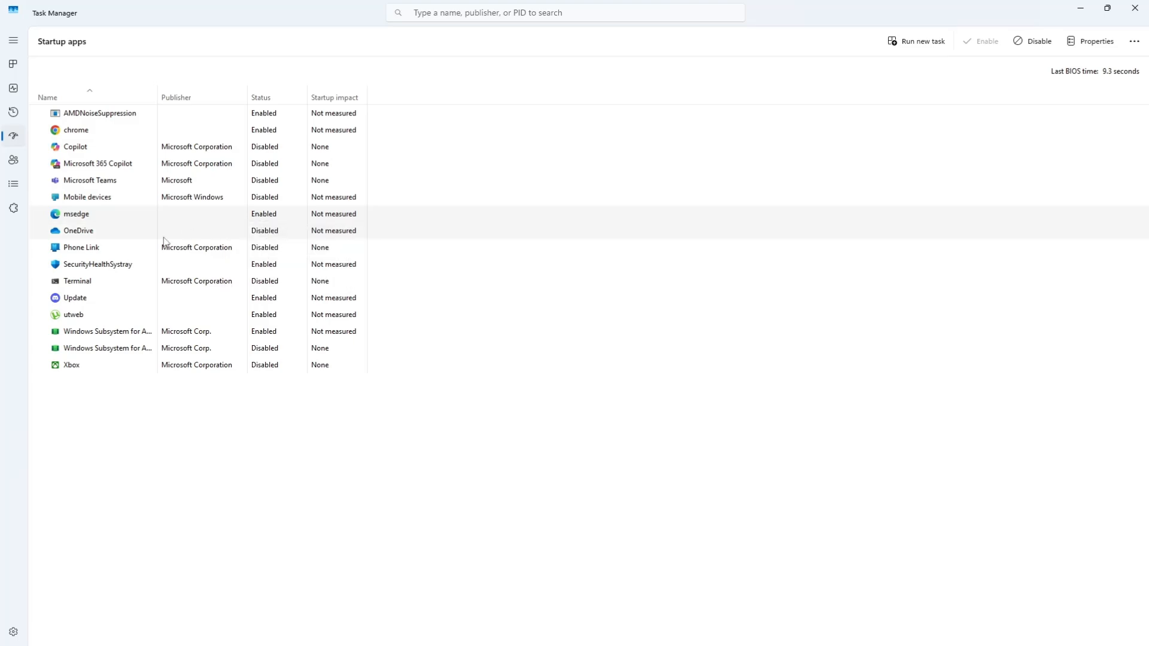
left_click(1040, 40)
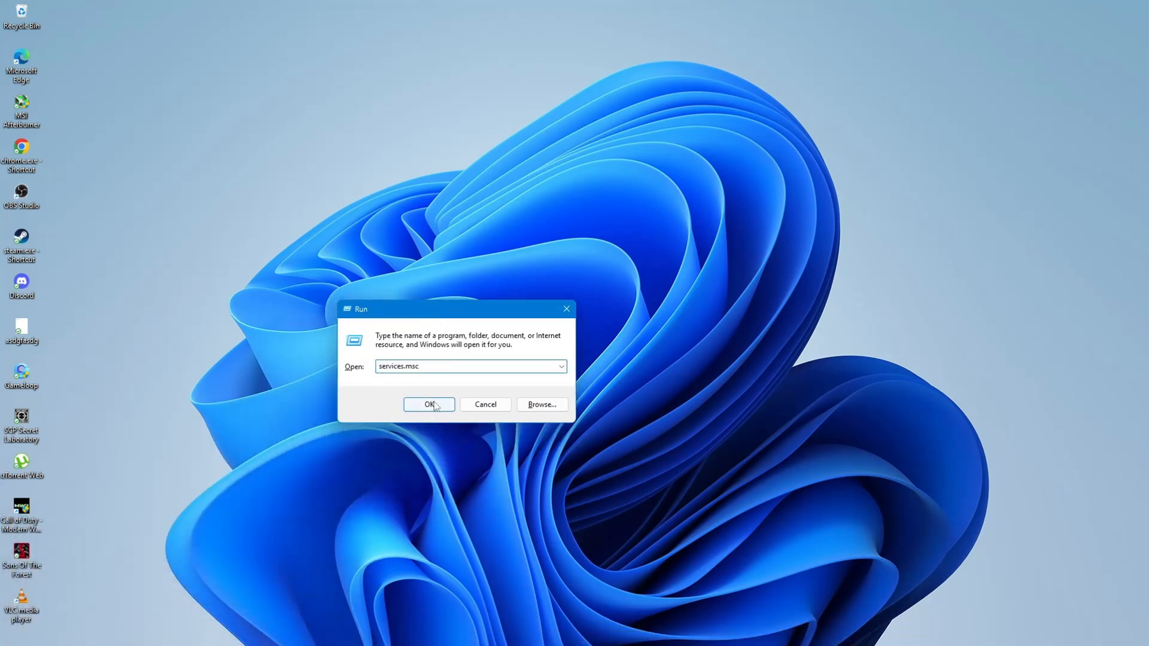
Step: Launch the Services console from the Run dialog's services.msc command
left_click(429, 405)
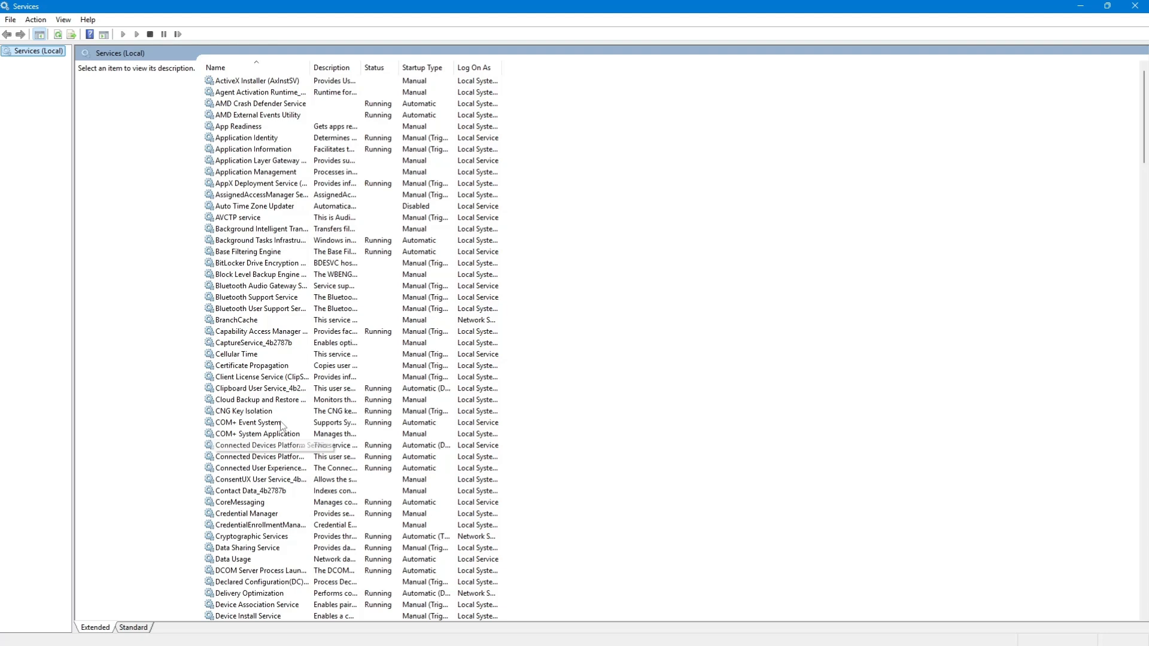
Step: Review Application Identity's properties, keep its Manual startup type, and close Services
right_click(242, 138)
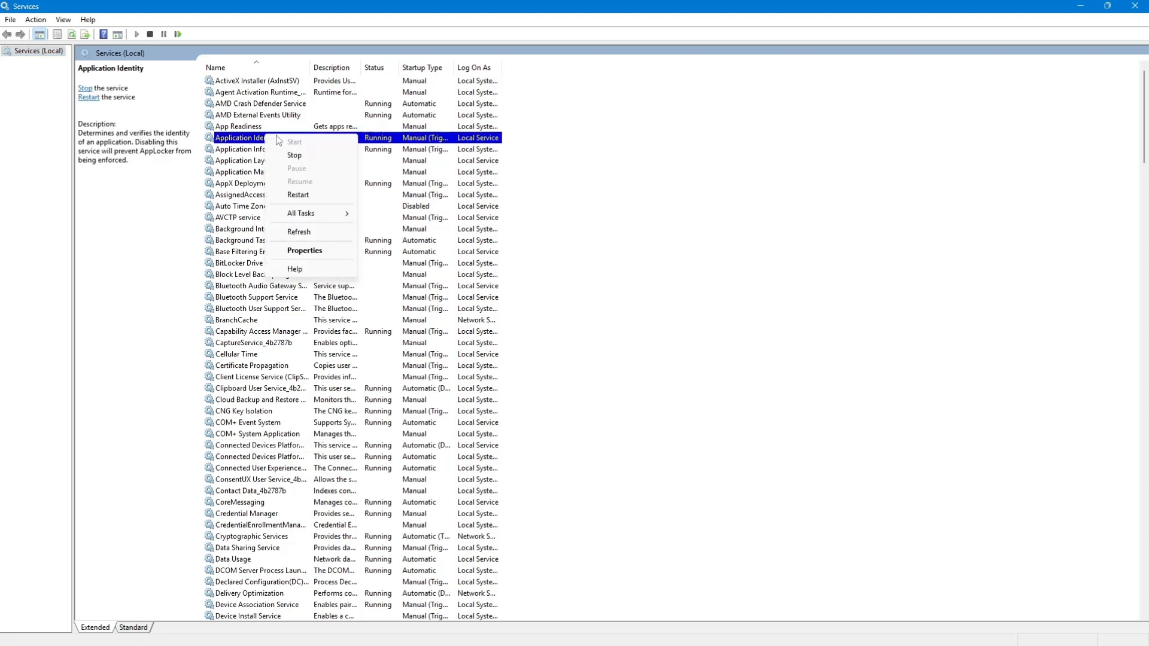
mouse_move(297, 160)
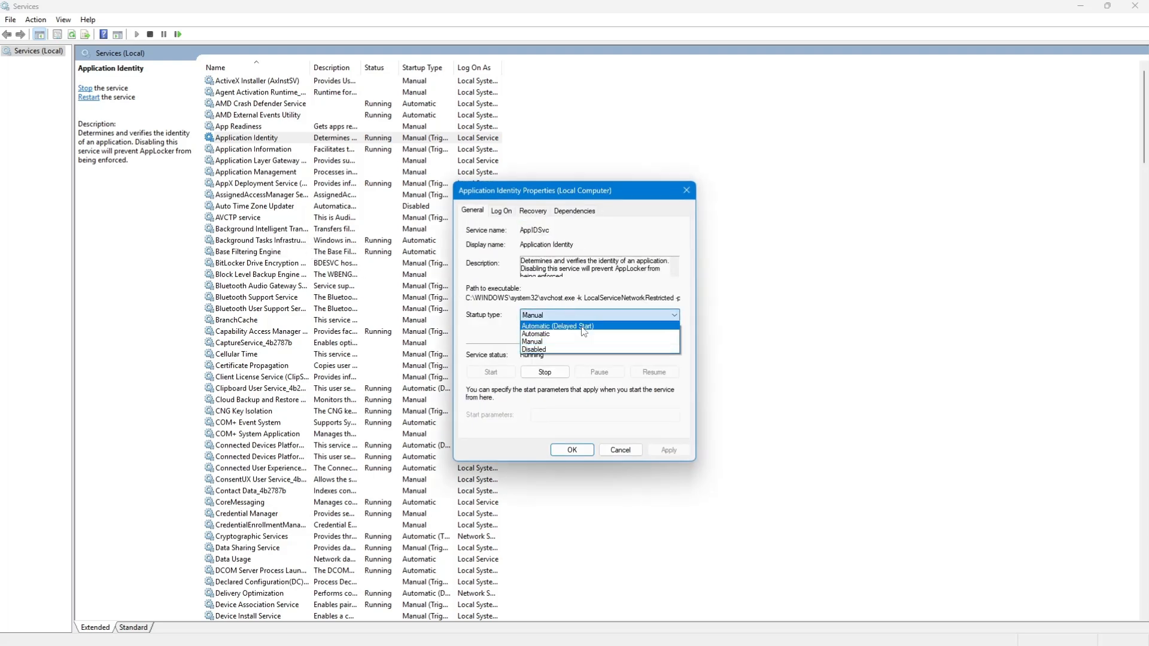
mouse_move(534, 350)
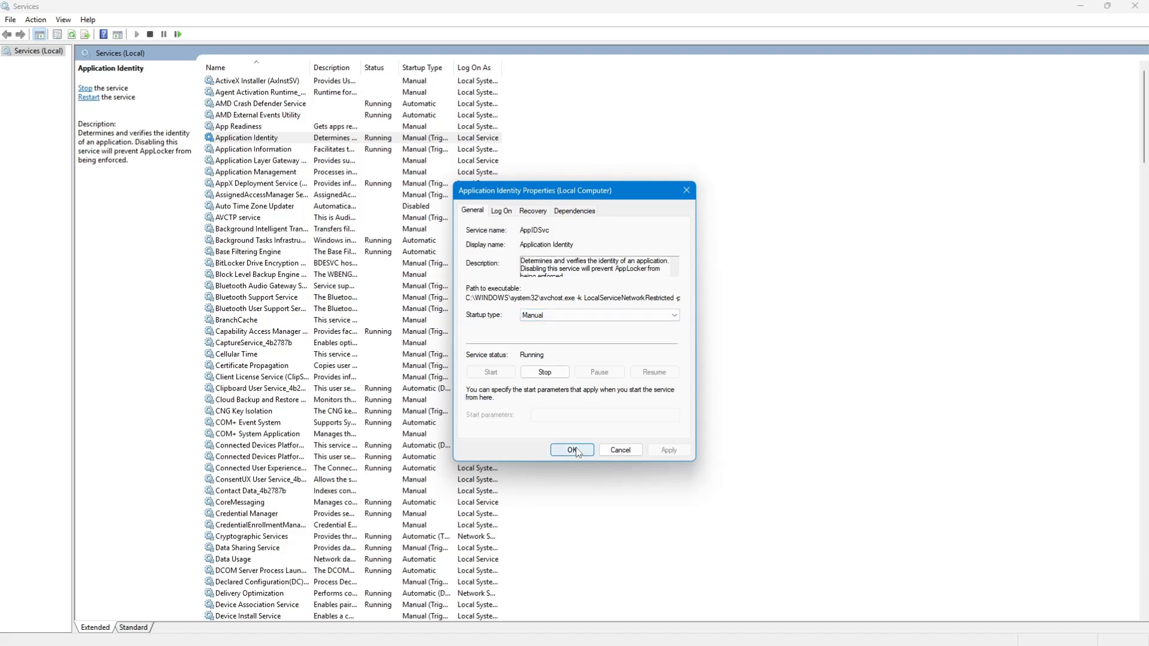
left_click(572, 450)
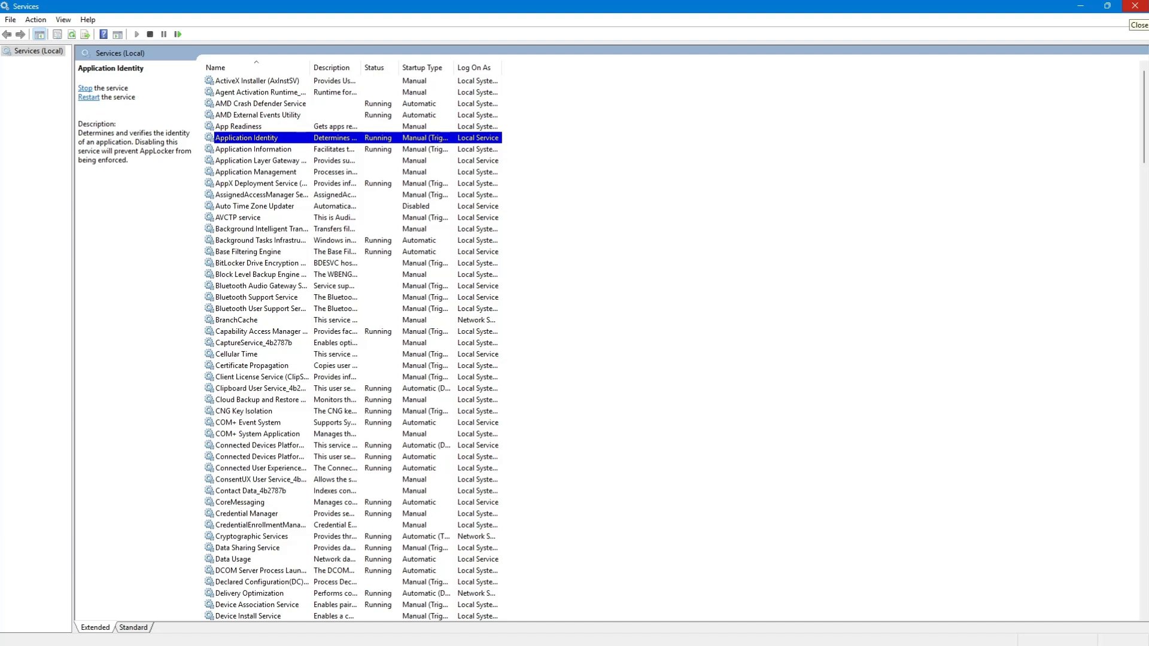
left_click(1133, 6)
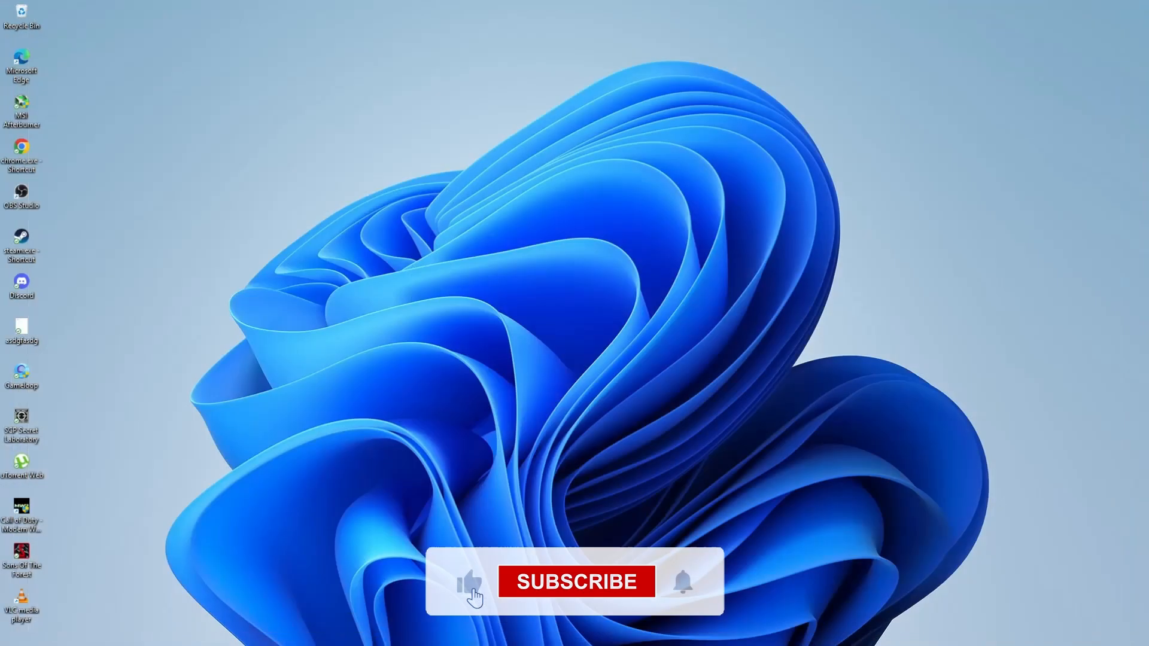
left_click(565, 582)
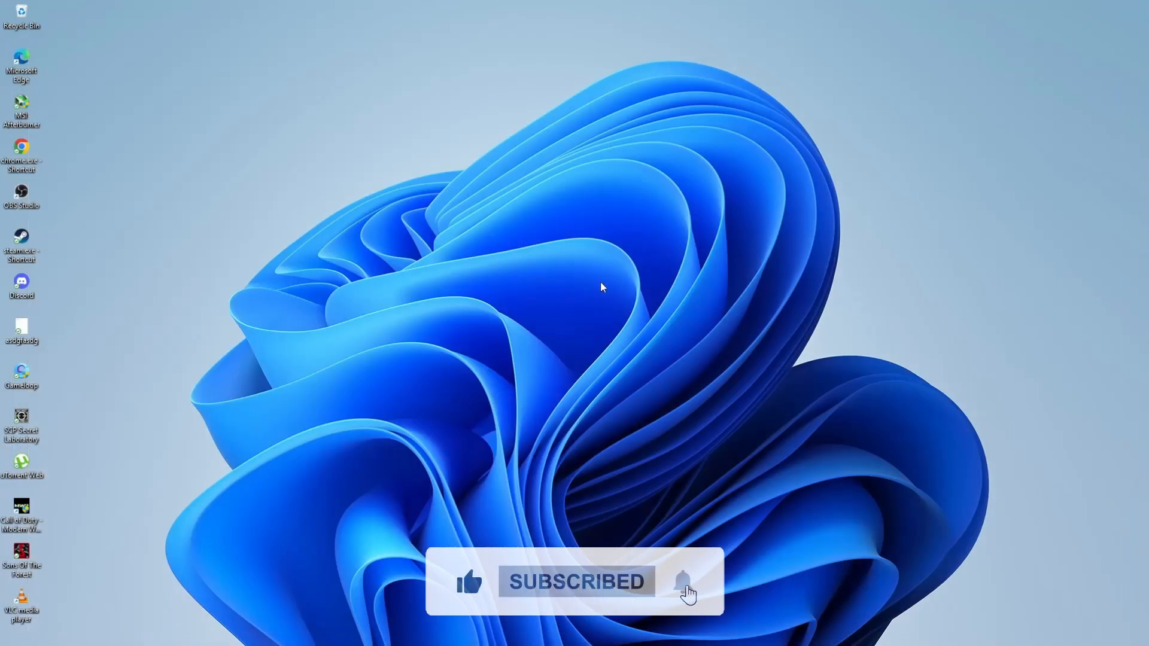